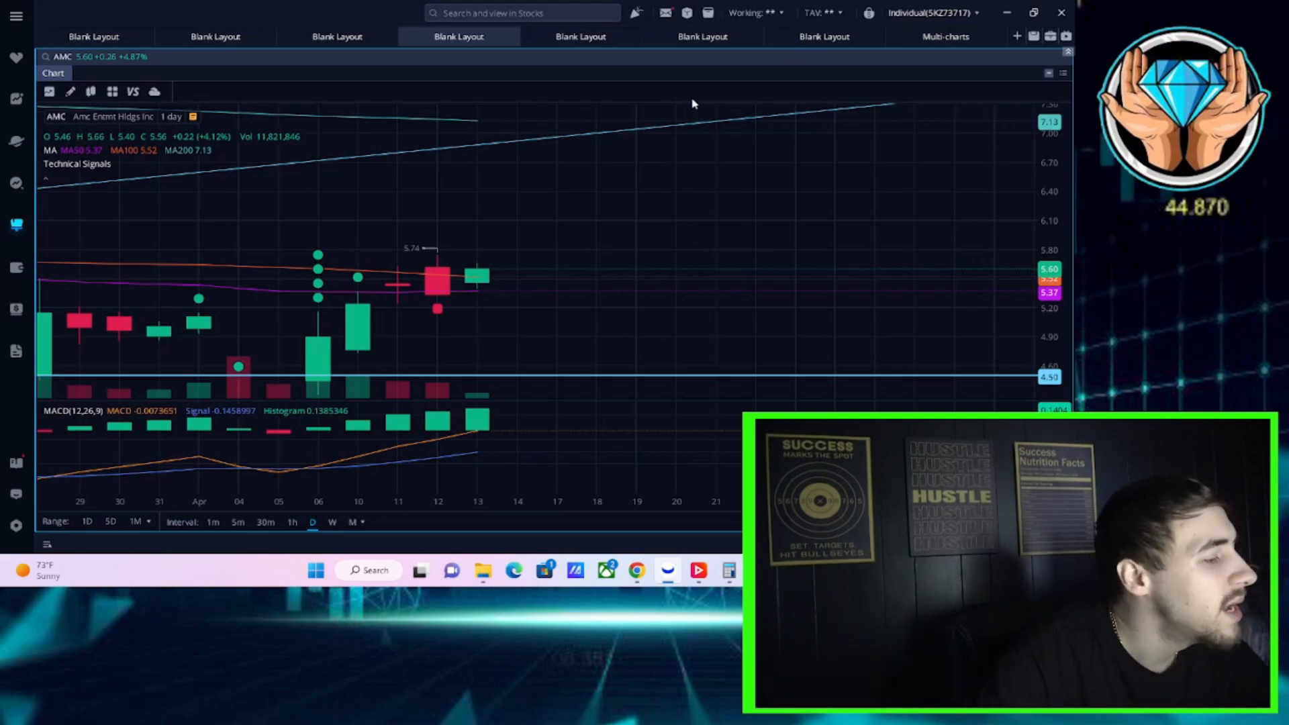
{"action": "mouse_move", "coordinate": [619, 124]}
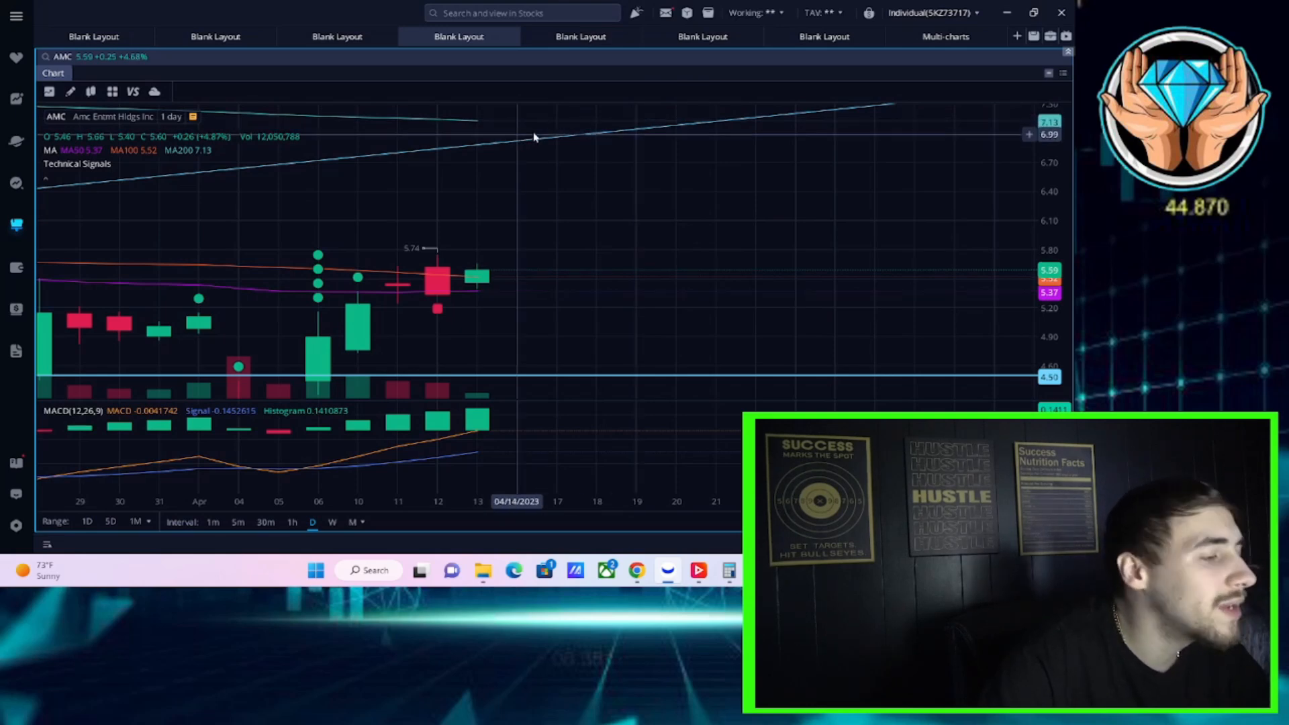
{"action": "mouse_move", "coordinate": [396, 182]}
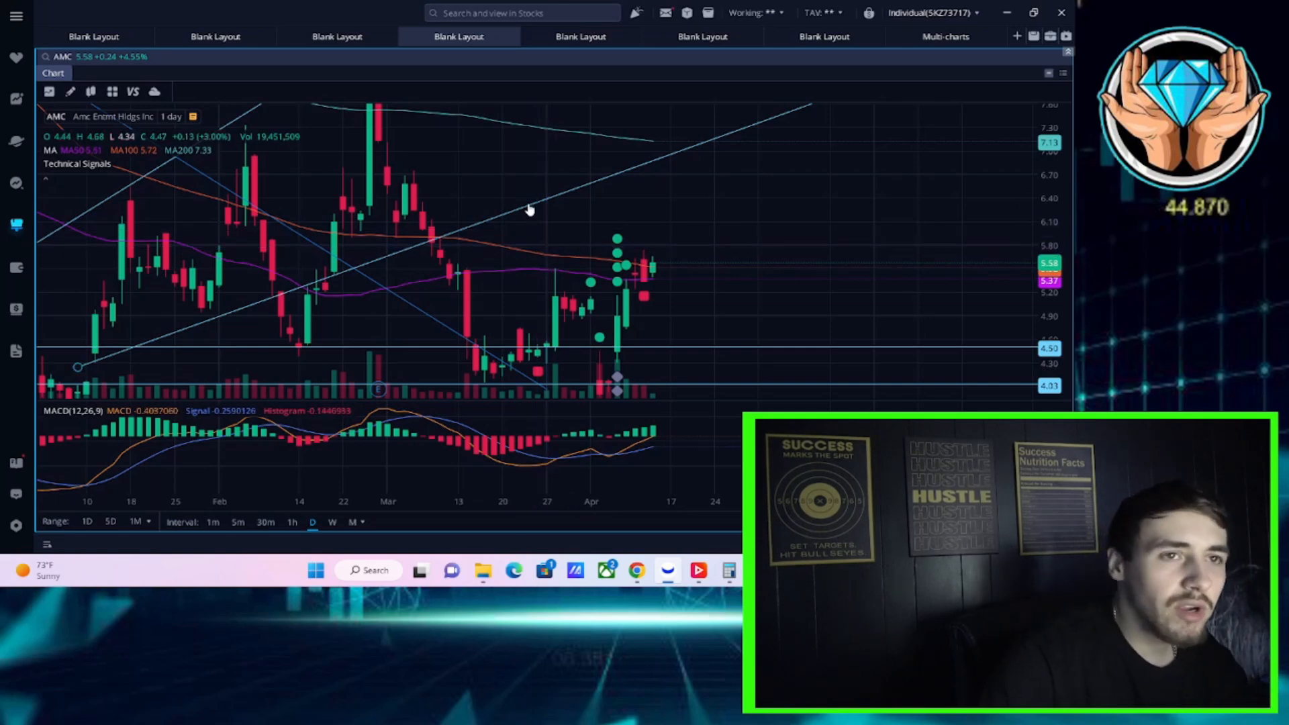
{"action": "mouse_move", "coordinate": [519, 201]}
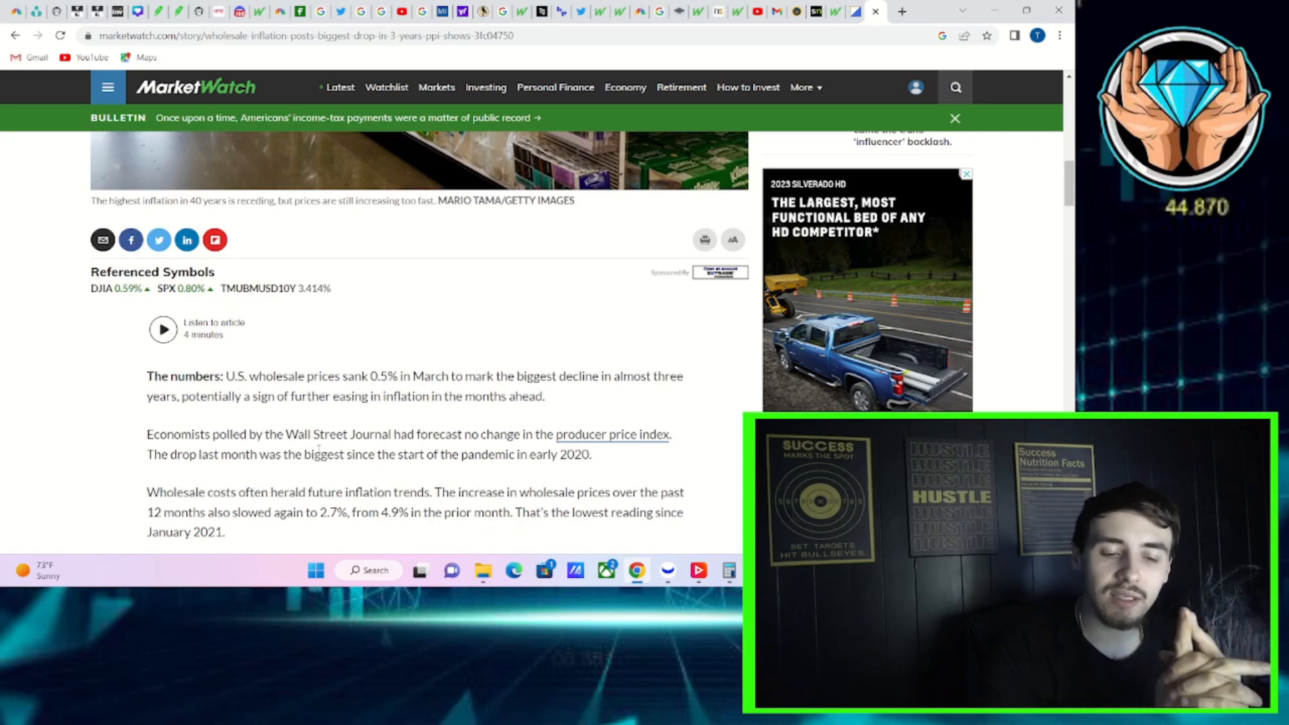
{"action": "mouse_move", "coordinate": [47, 213]}
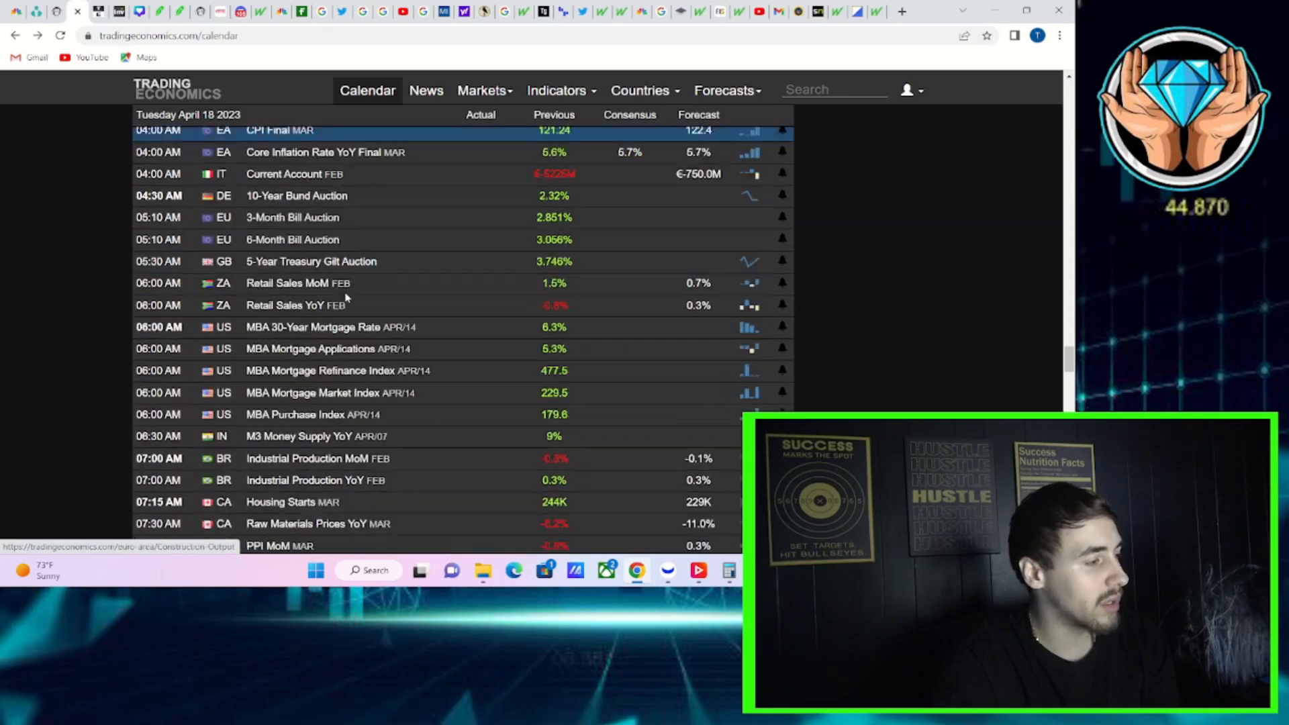
Scroll the calendar down to Friday April 14's US retail sales, import and export prices
{"action": "scroll", "scroll_direction": "down", "scroll_amount": 3}
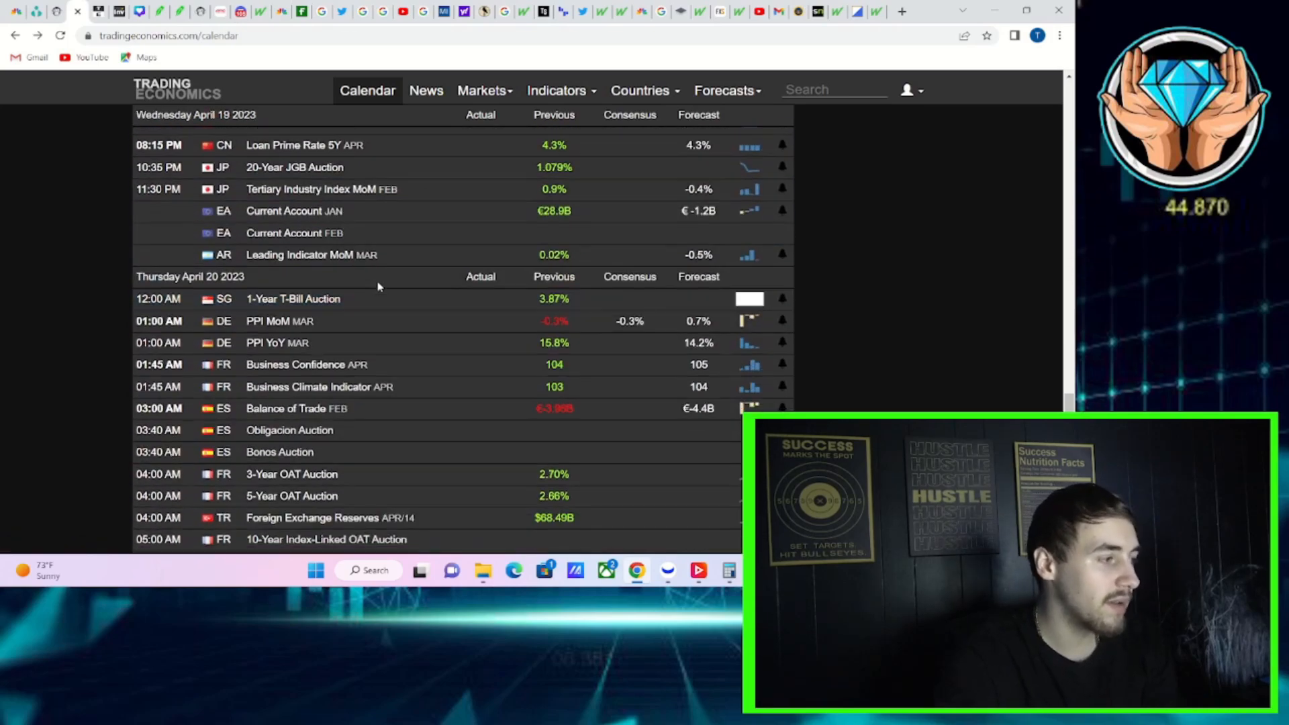
{"action": "scroll", "scroll_direction": "down", "scroll_amount": 3}
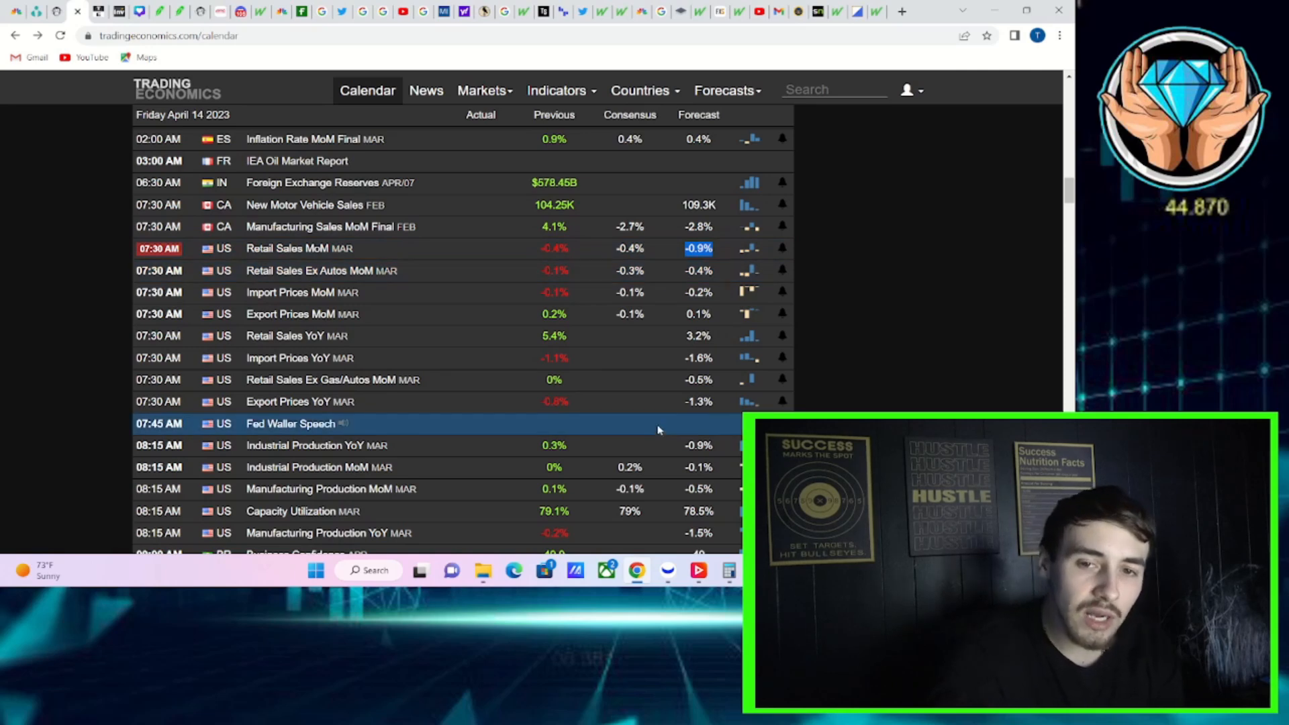
{"action": "left_click", "coordinate": [560, 90]}
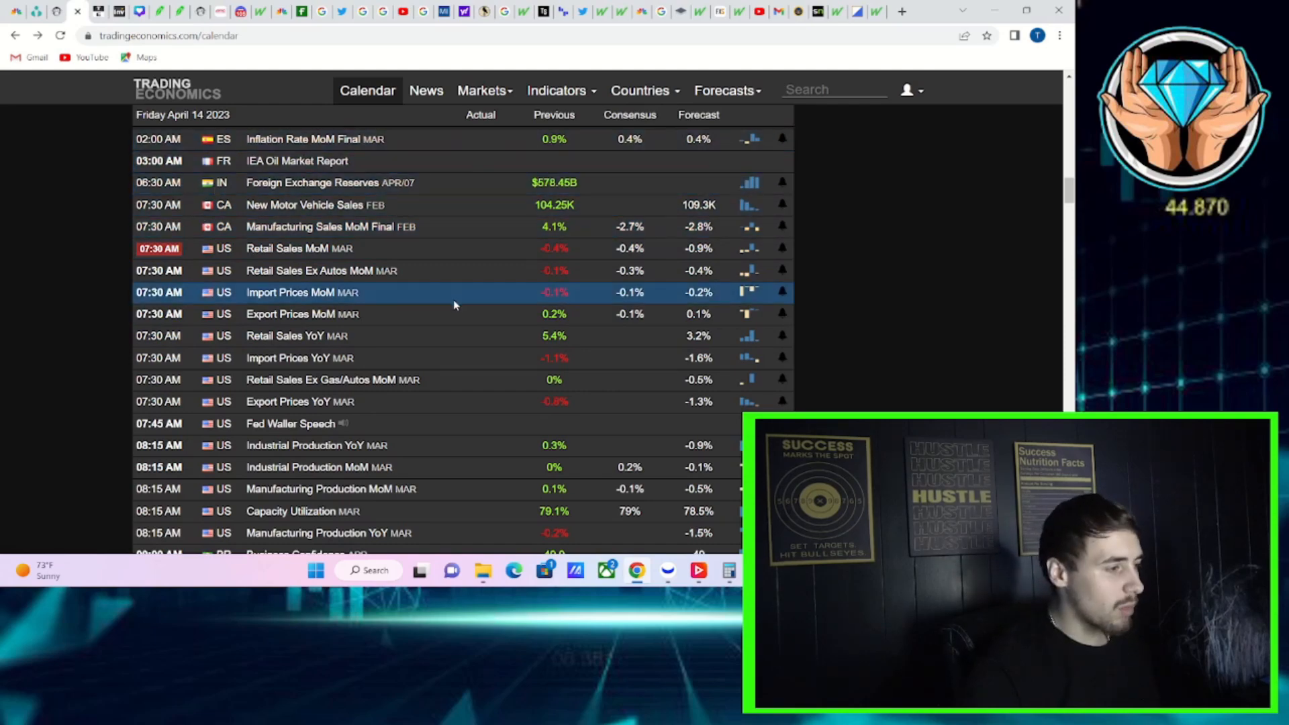
Scroll to April 14's later US releases, through Michigan consumer sentiment
{"action": "scroll", "scroll_direction": "down", "scroll_amount": 3}
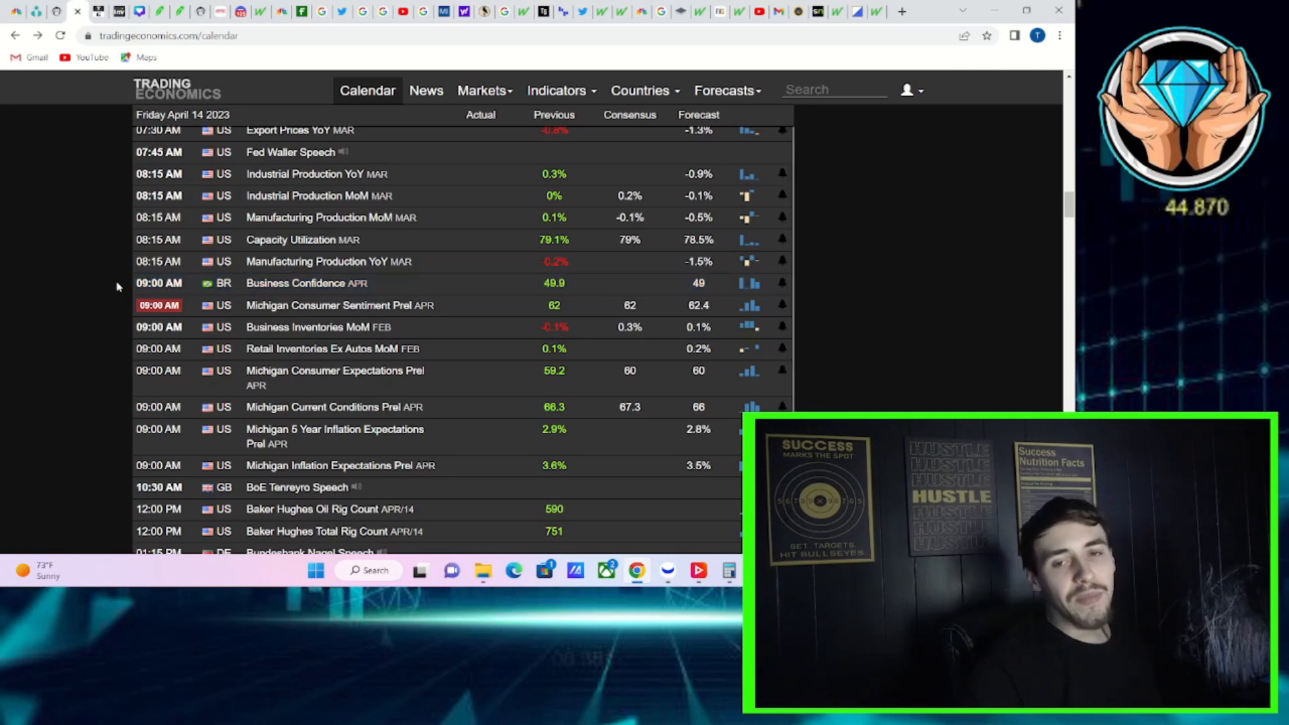
{"action": "mouse_move", "coordinate": [354, 305]}
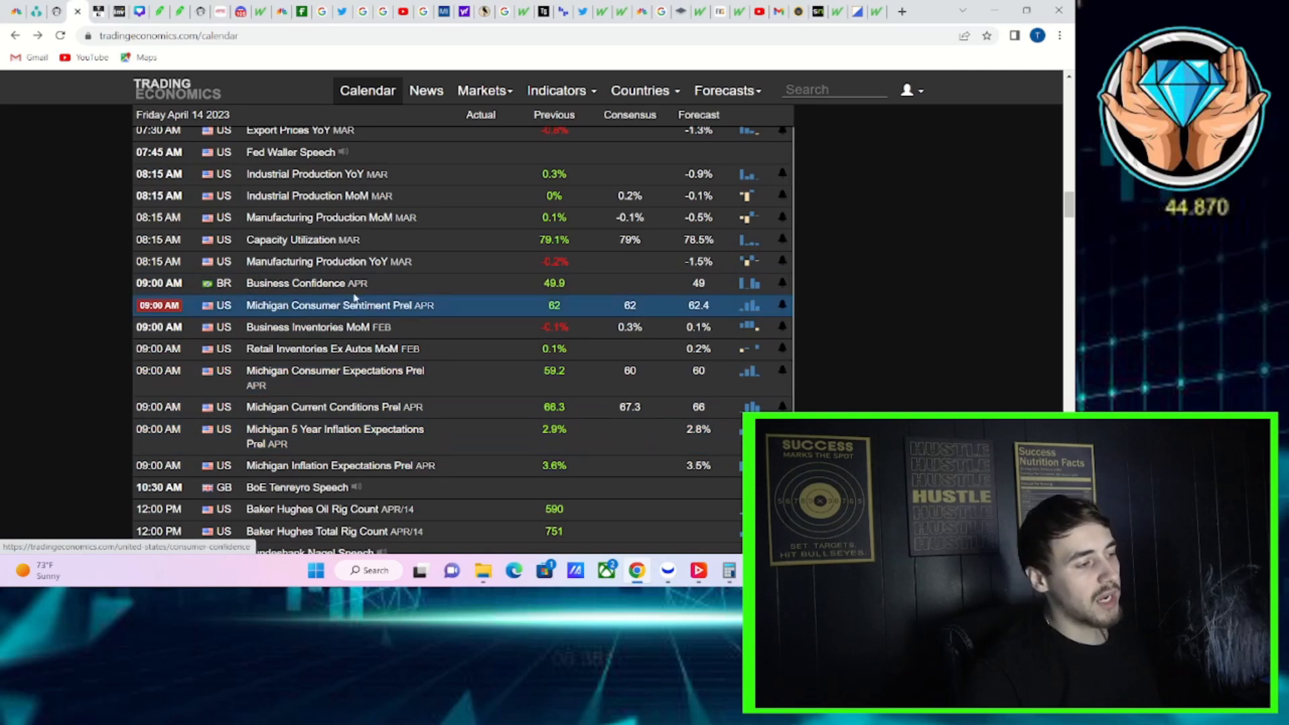
{"action": "mouse_move", "coordinate": [448, 311]}
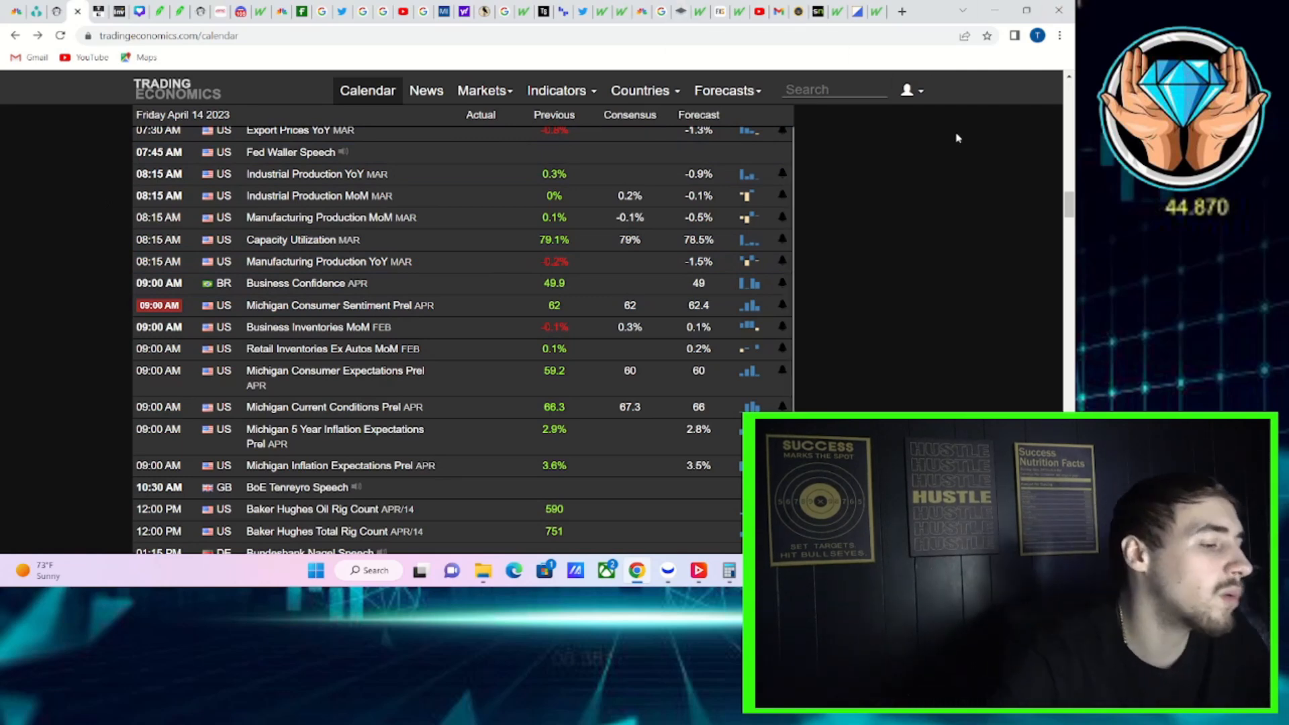
{"action": "mouse_move", "coordinate": [638, 534]}
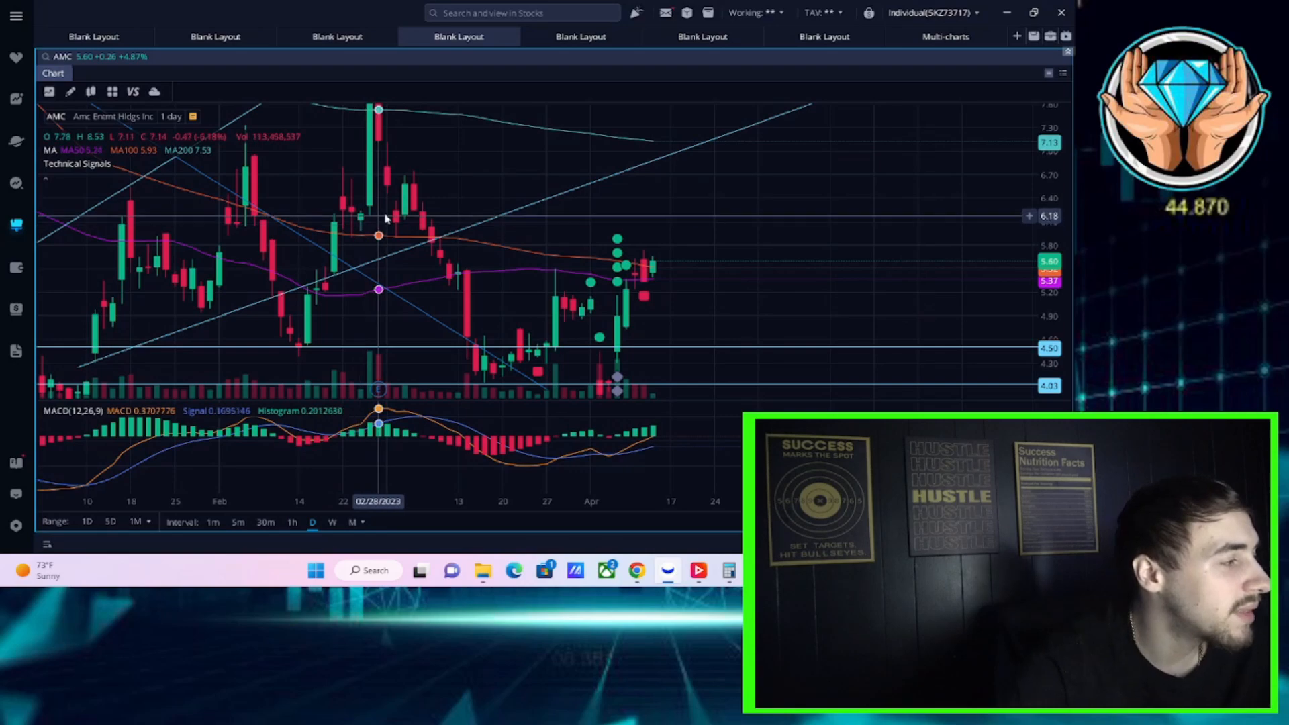
{"action": "mouse_move", "coordinate": [691, 209]}
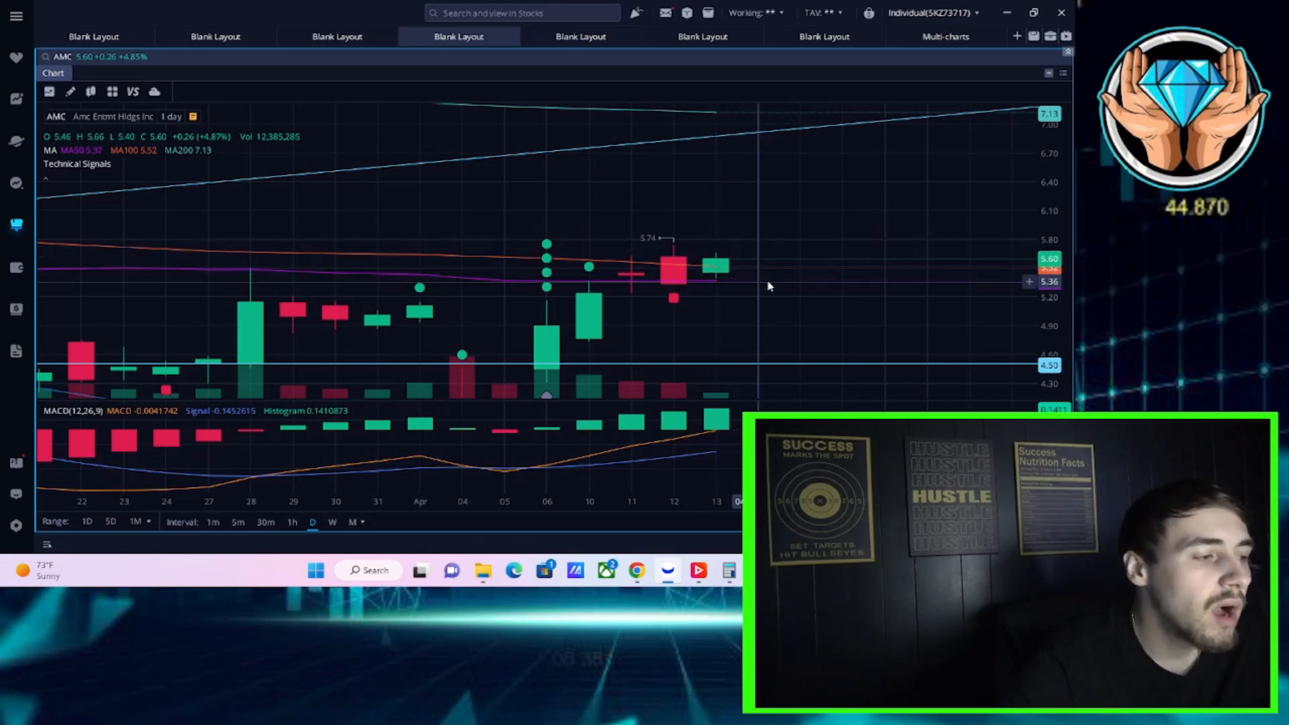
{"action": "mouse_move", "coordinate": [855, 282]}
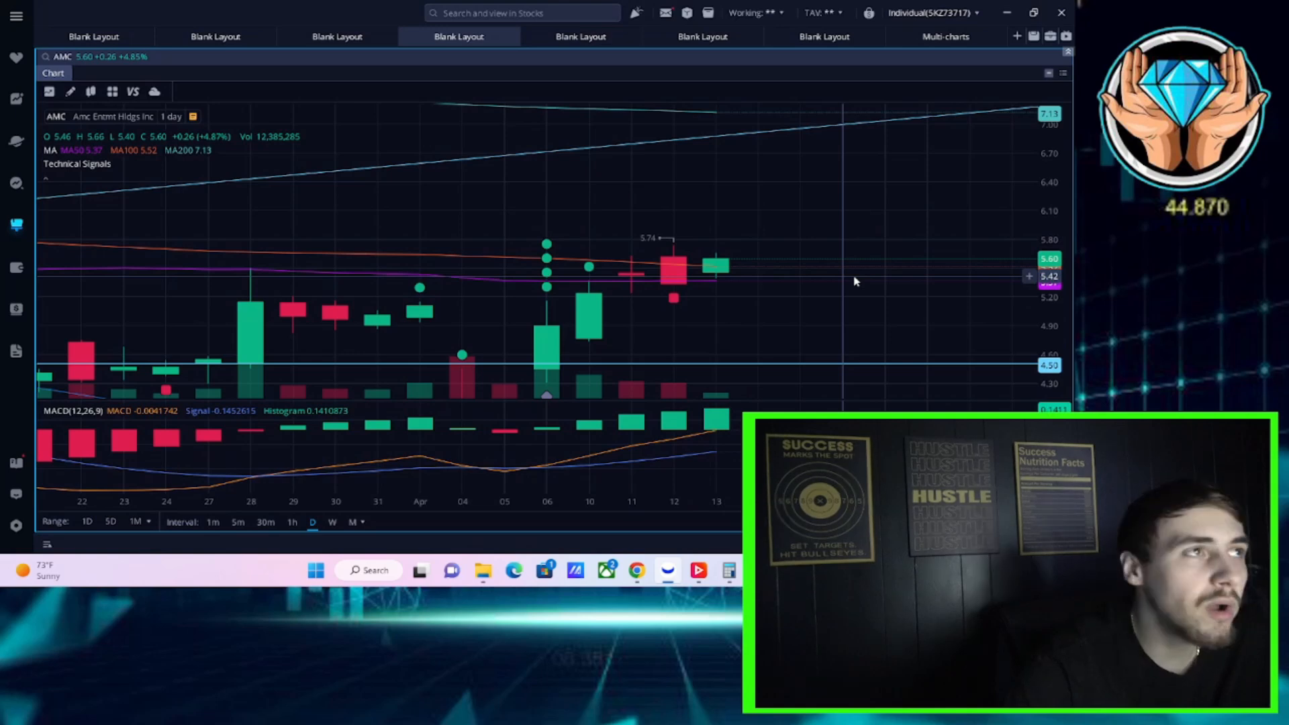
{"action": "mouse_move", "coordinate": [875, 253]}
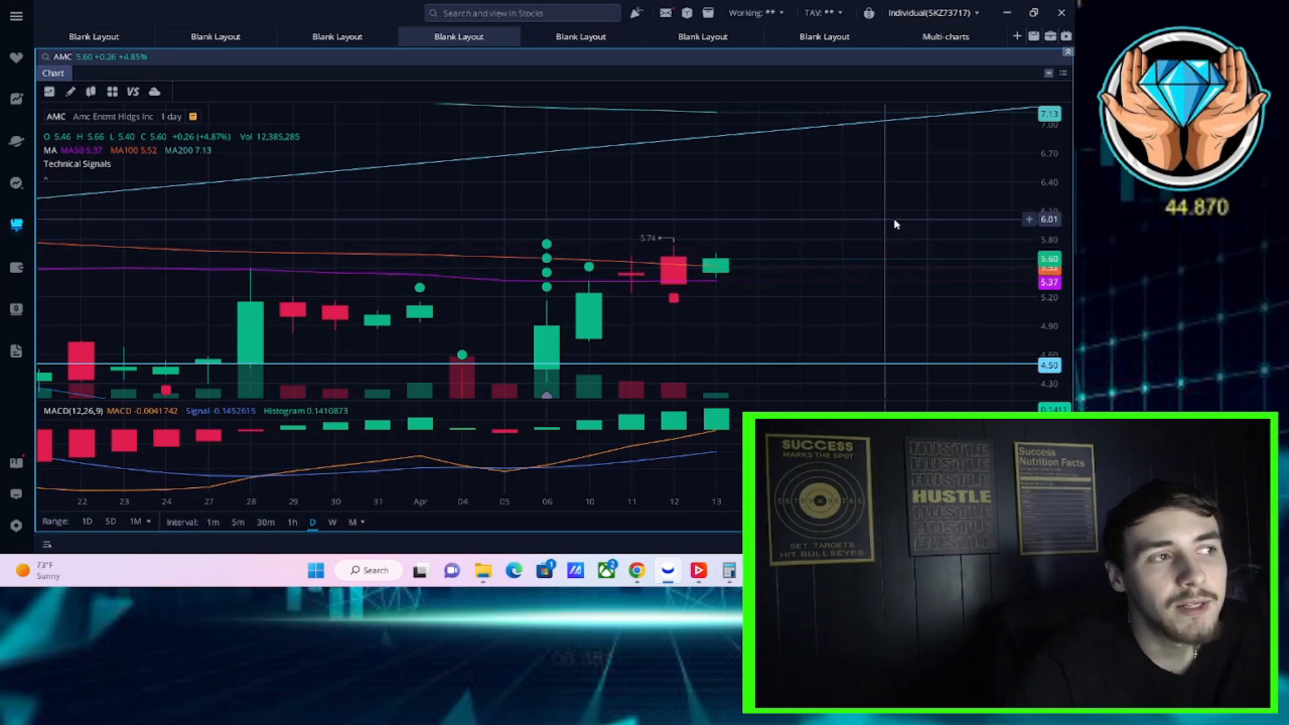
{"action": "mouse_move", "coordinate": [547, 284]}
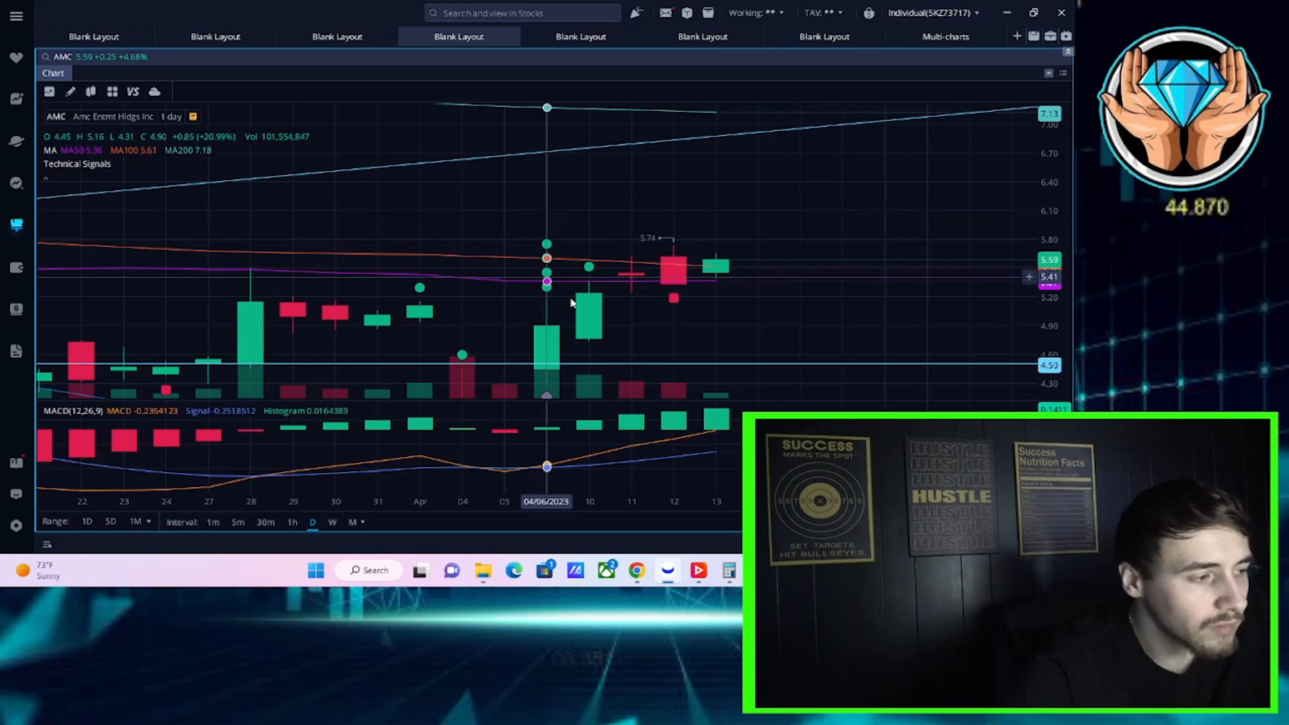
{"action": "mouse_move", "coordinate": [898, 217]}
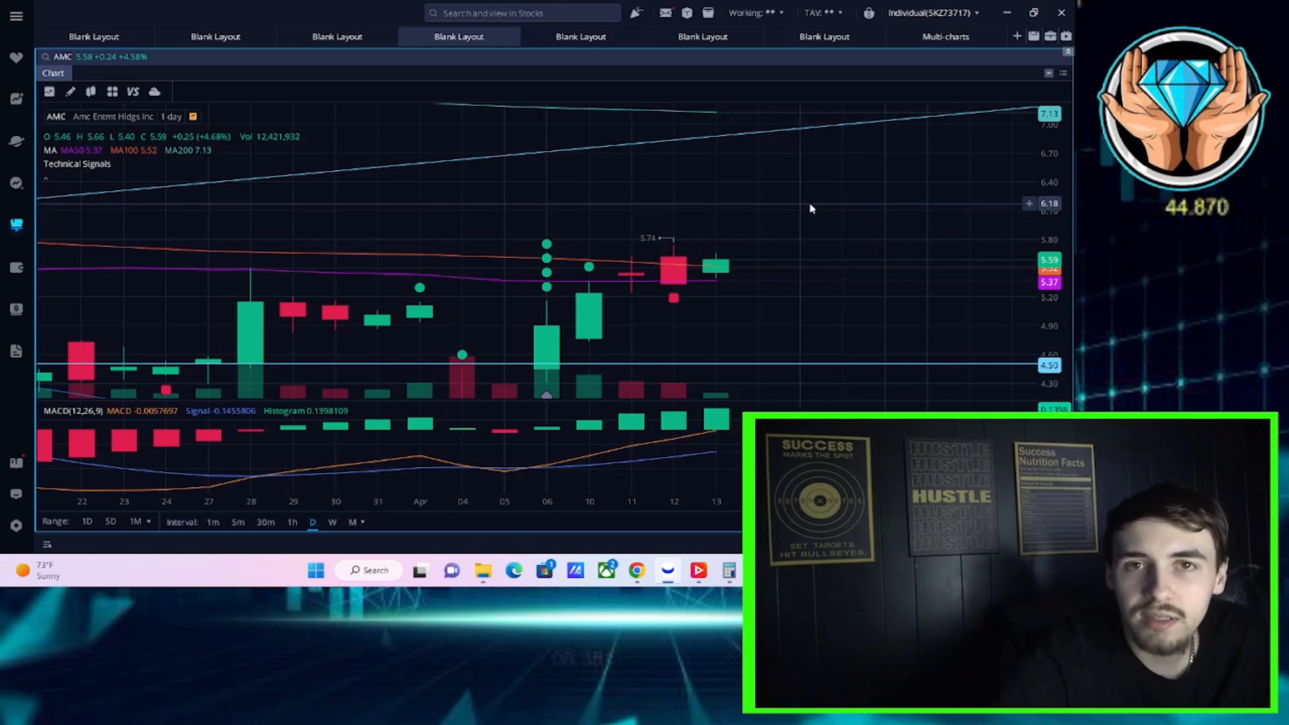
{"action": "mouse_move", "coordinate": [817, 203]}
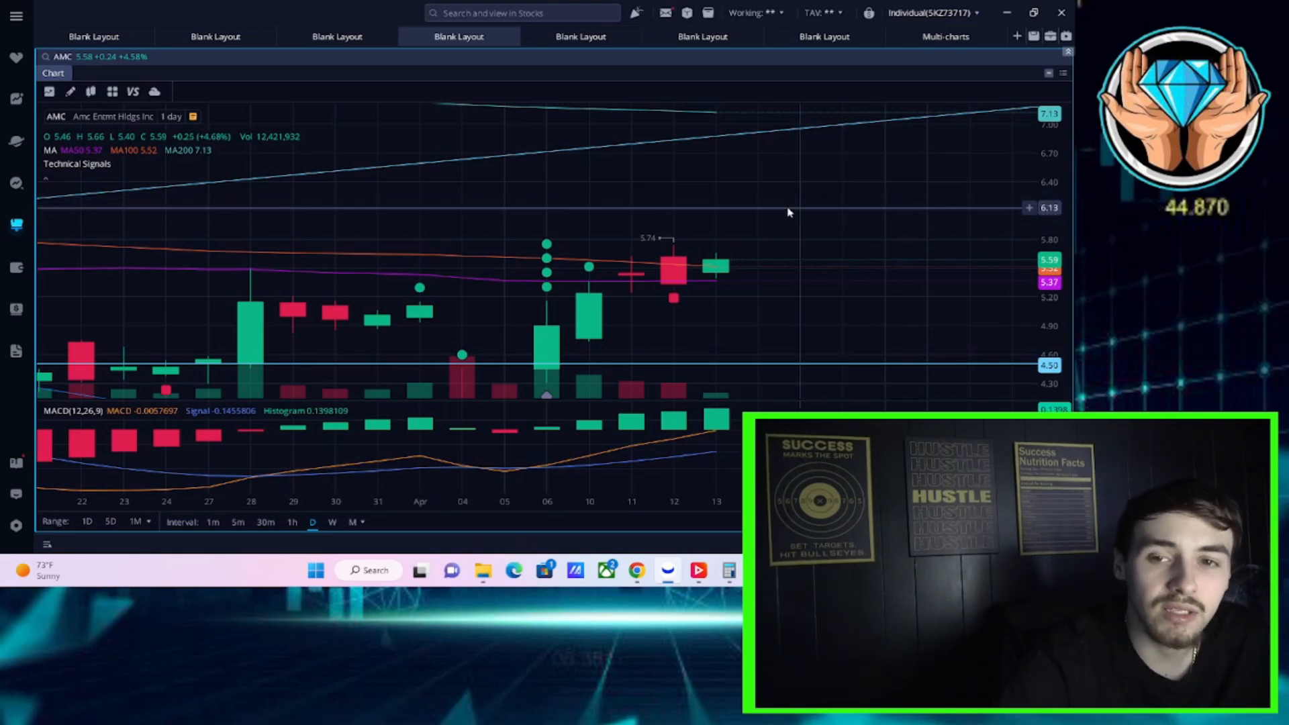
{"action": "mouse_move", "coordinate": [740, 221]}
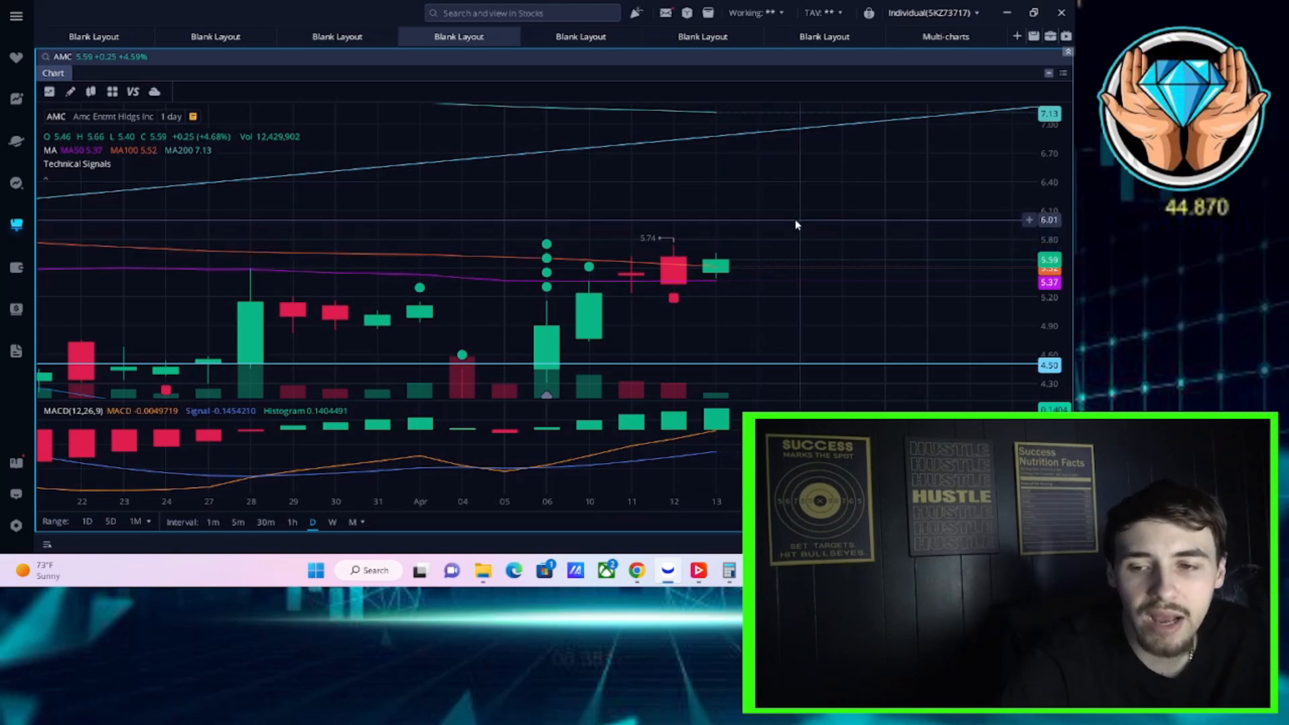
{"action": "mouse_move", "coordinate": [843, 206]}
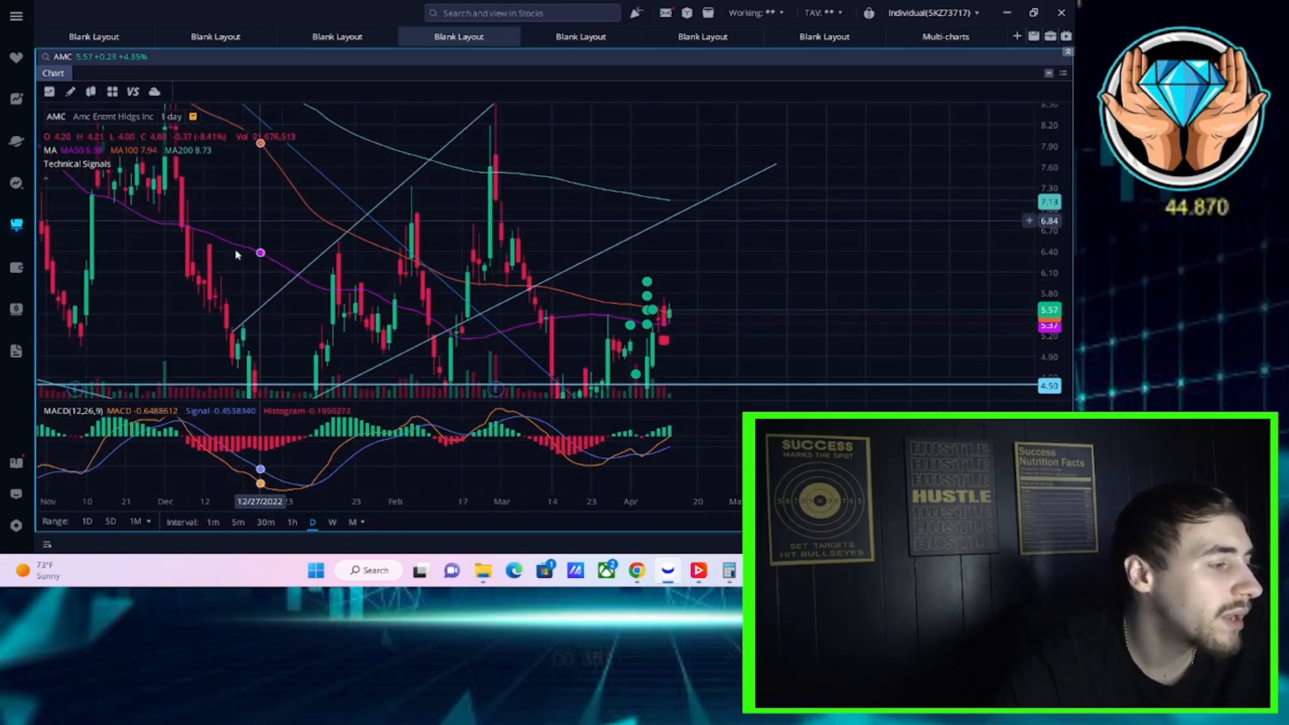
{"action": "mouse_move", "coordinate": [338, 271]}
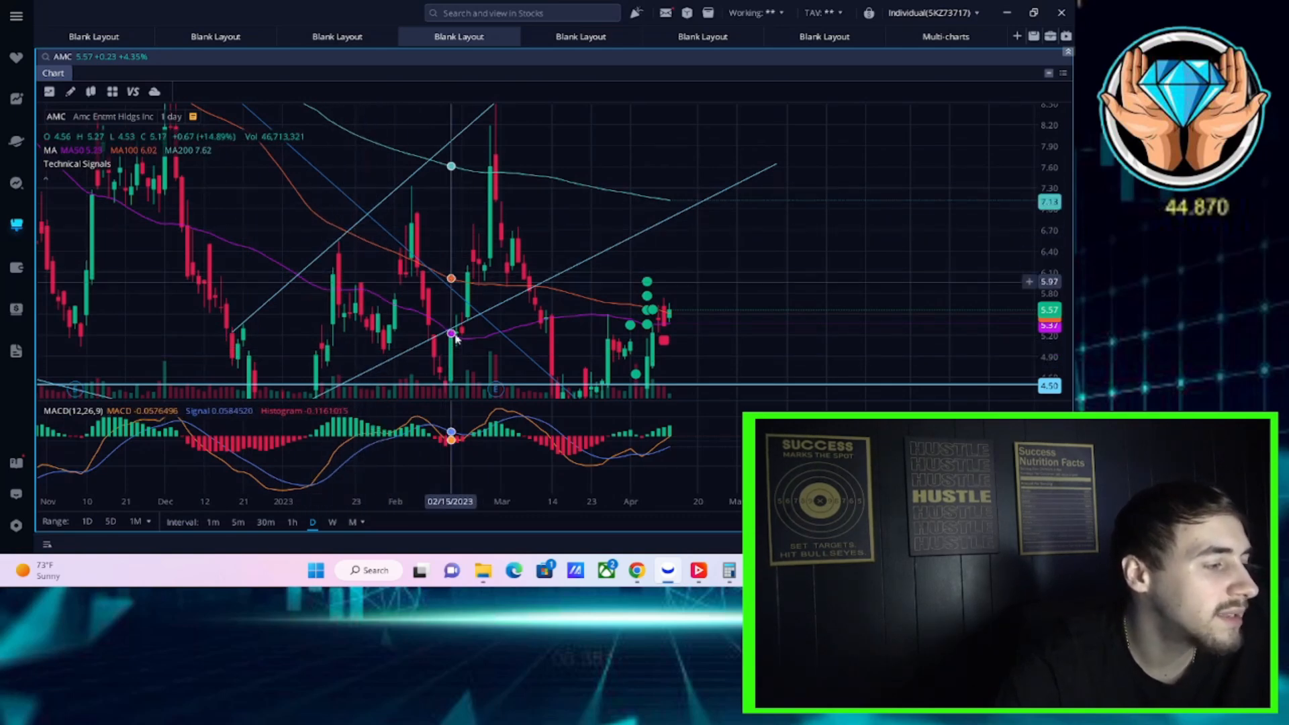
{"action": "mouse_move", "coordinate": [540, 266]}
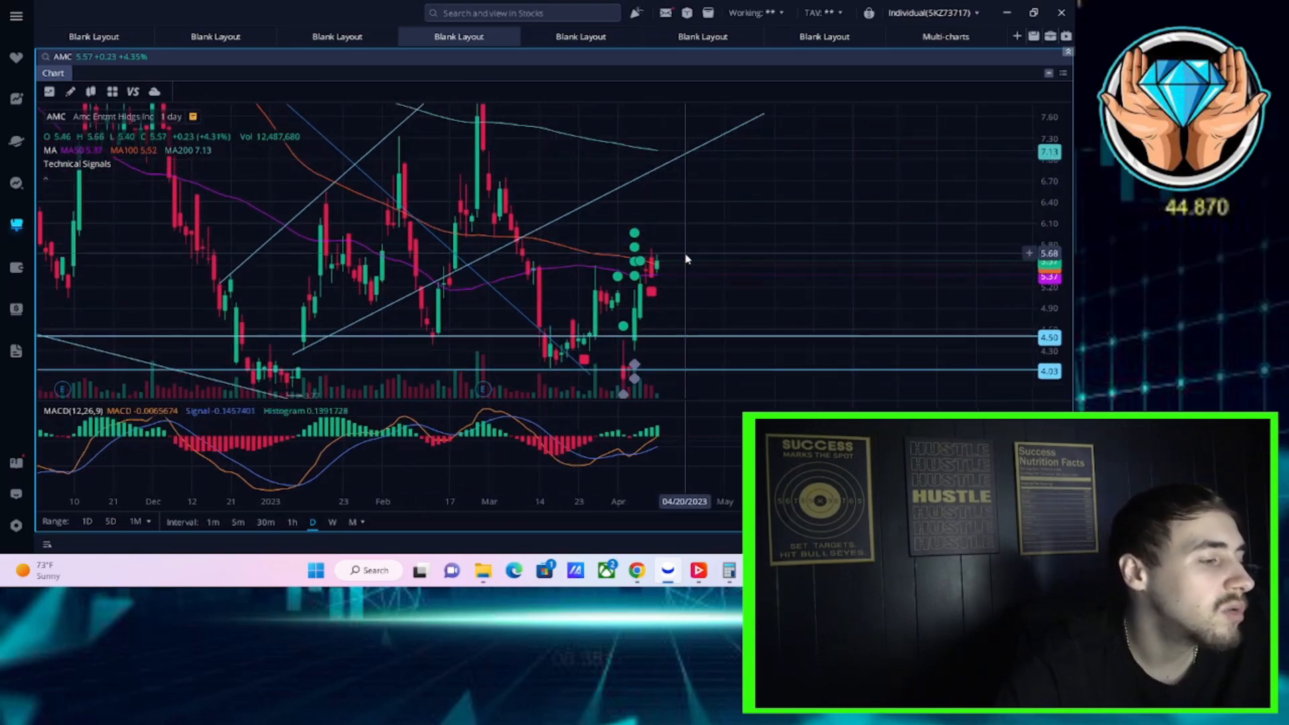
{"action": "mouse_move", "coordinate": [748, 154]}
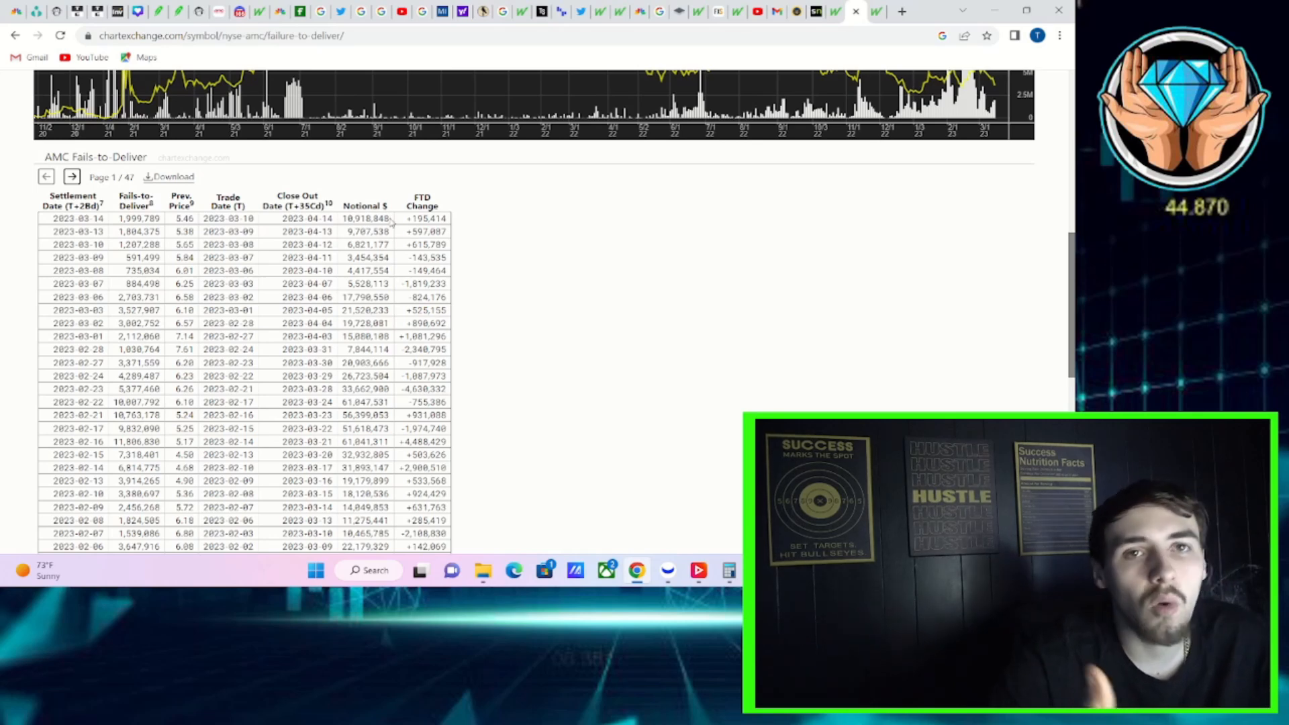
{"action": "mouse_move", "coordinate": [398, 207]}
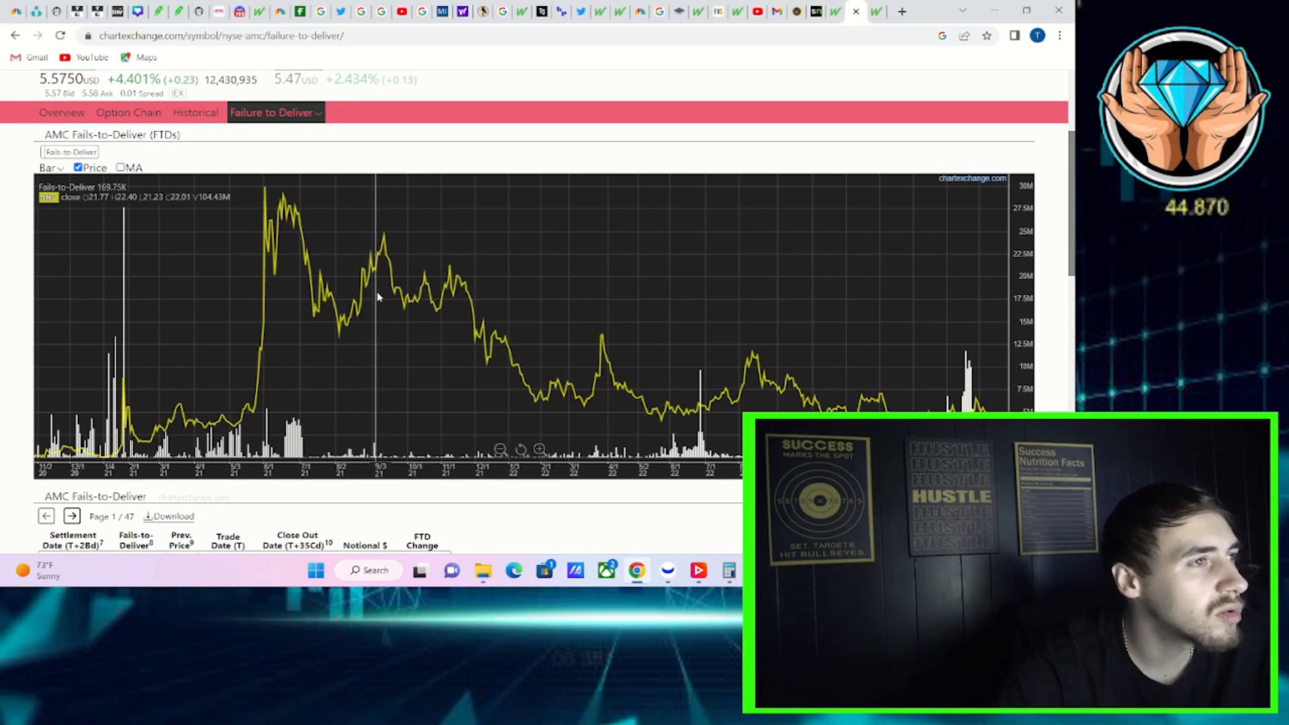
{"action": "mouse_move", "coordinate": [478, 261]}
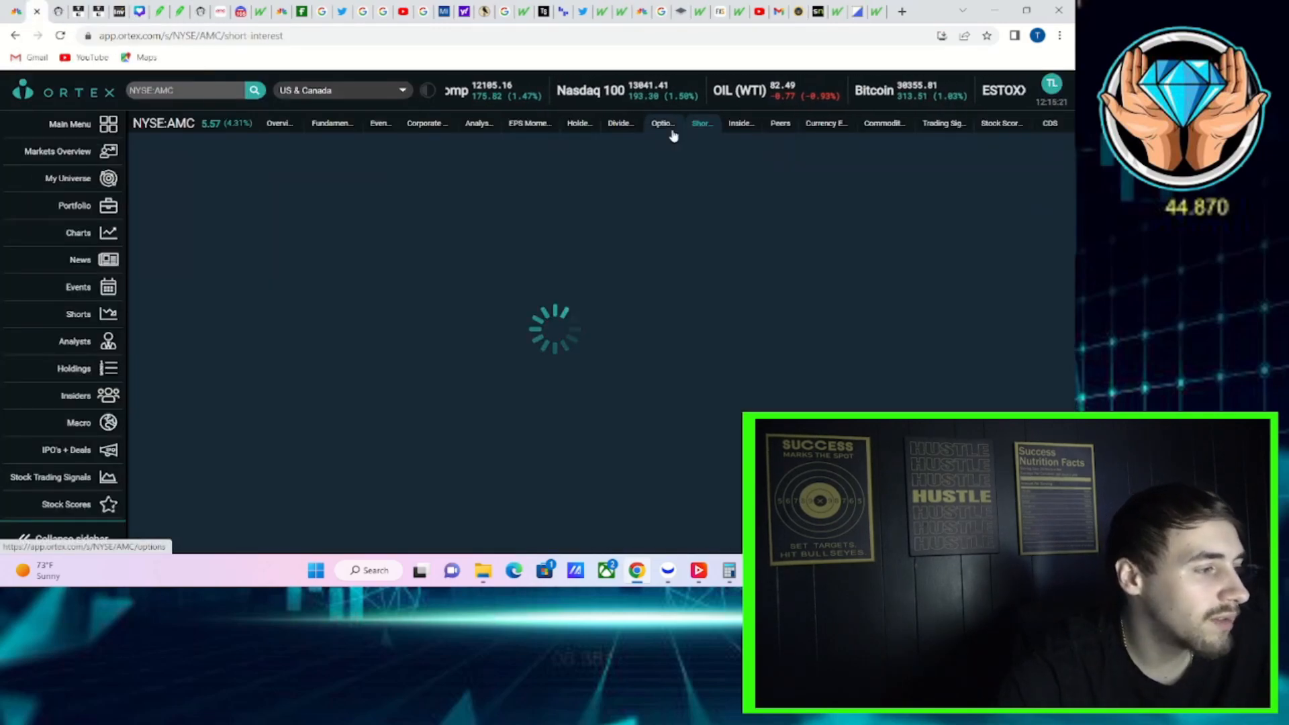
Review AMC's options flow, then view live short interest: 26.41% of freefloat, 136.38m shares
{"action": "left_click", "coordinate": [662, 124]}
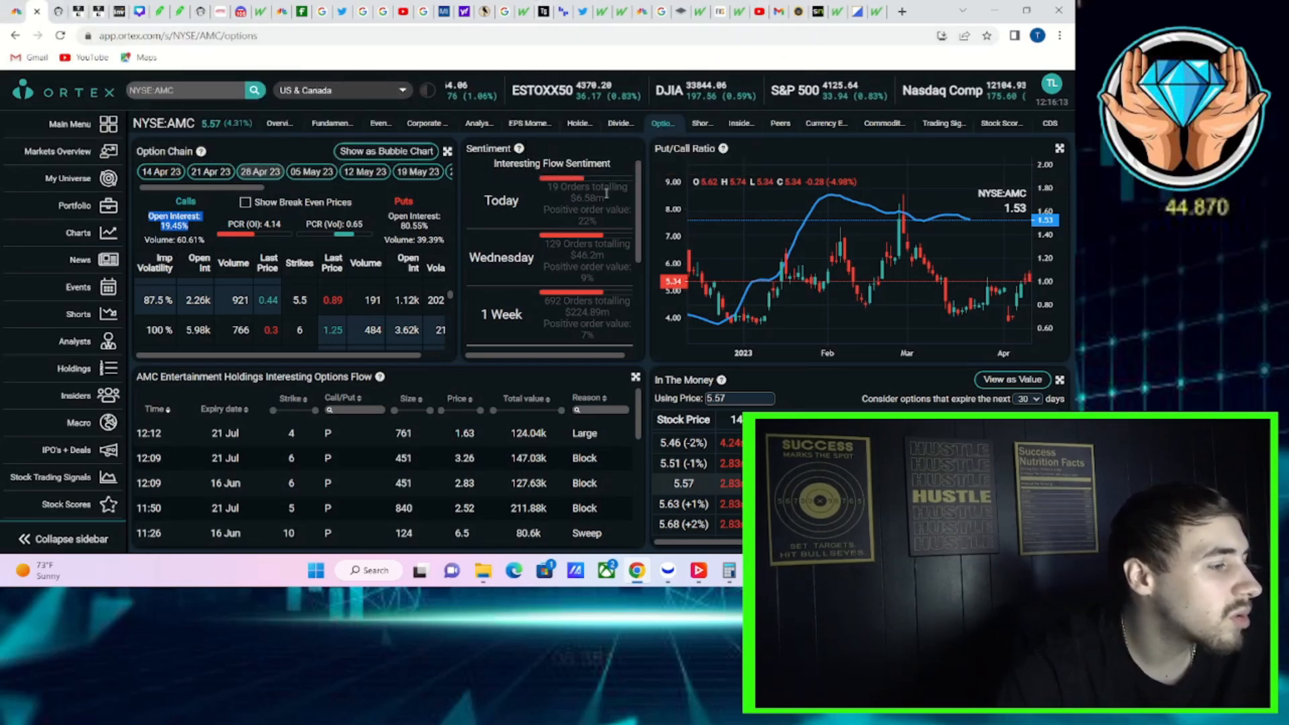
{"action": "left_click", "coordinate": [700, 122]}
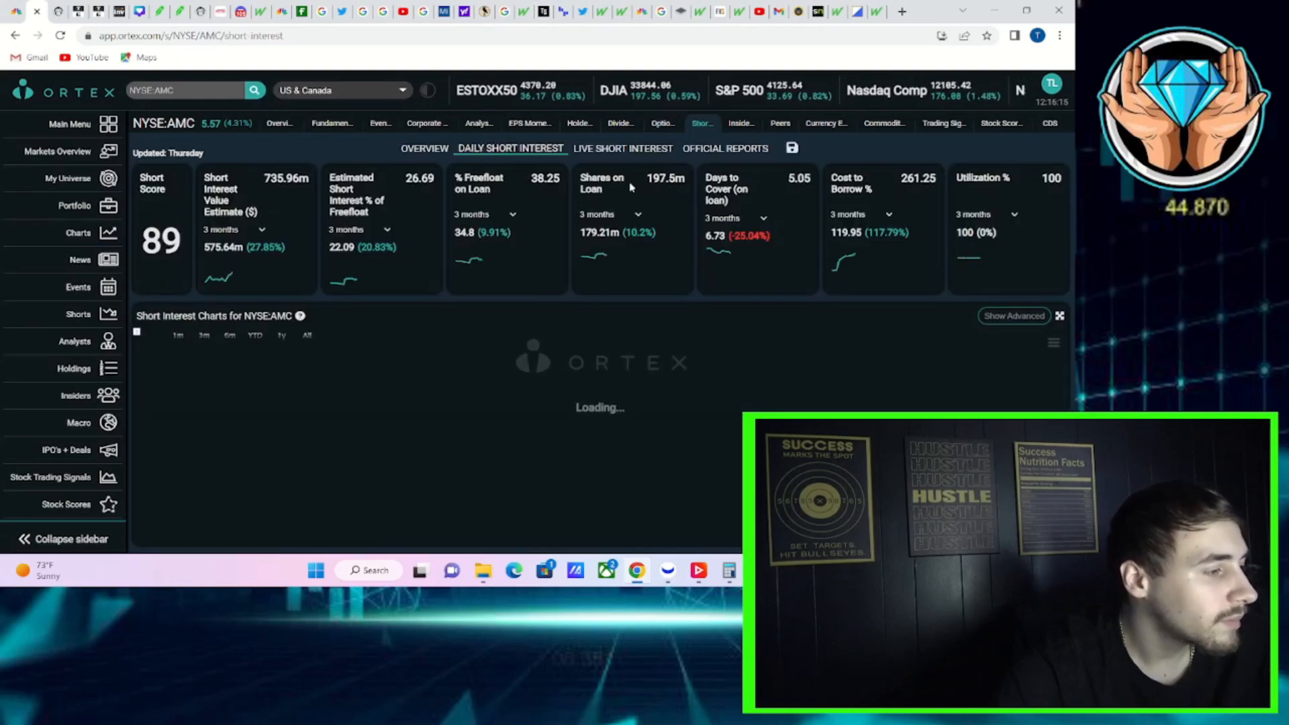
{"action": "left_click", "coordinate": [623, 148]}
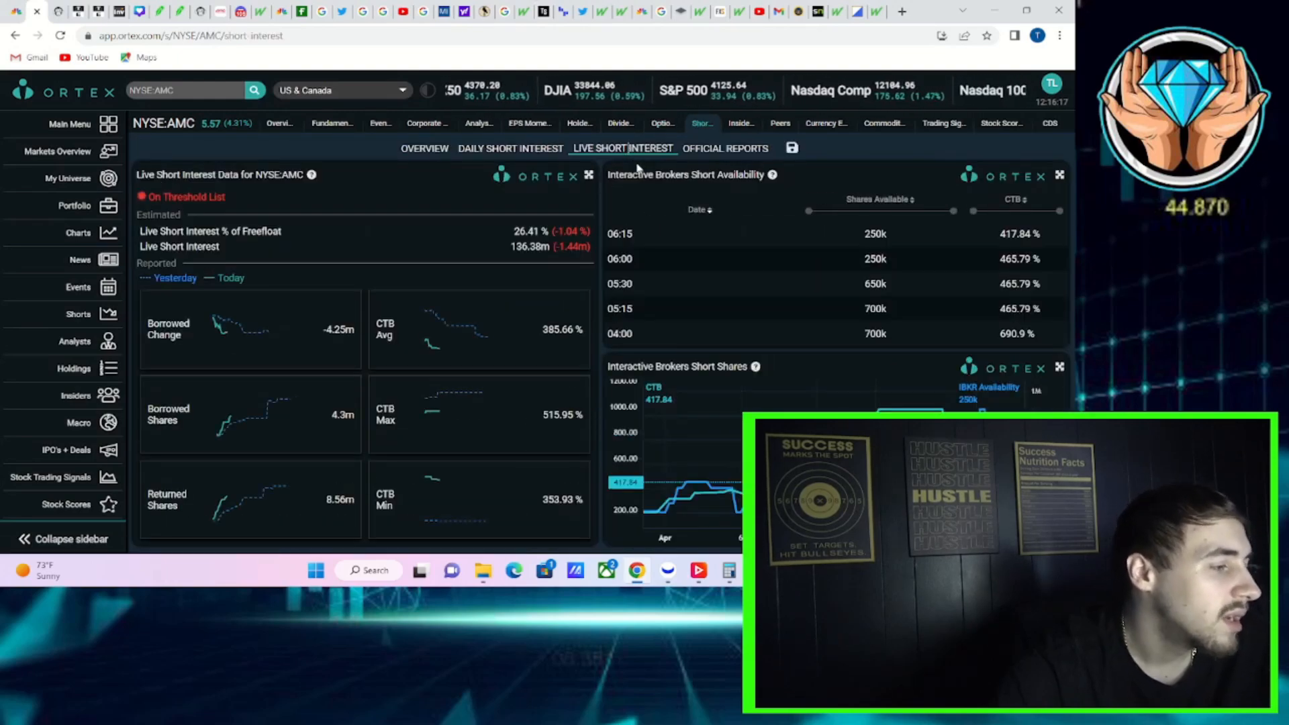